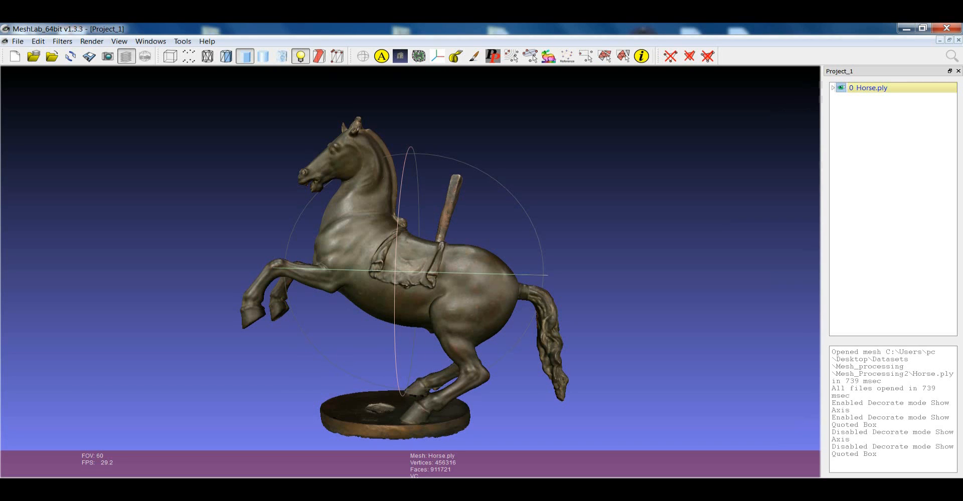
mouse_move(402, 374)
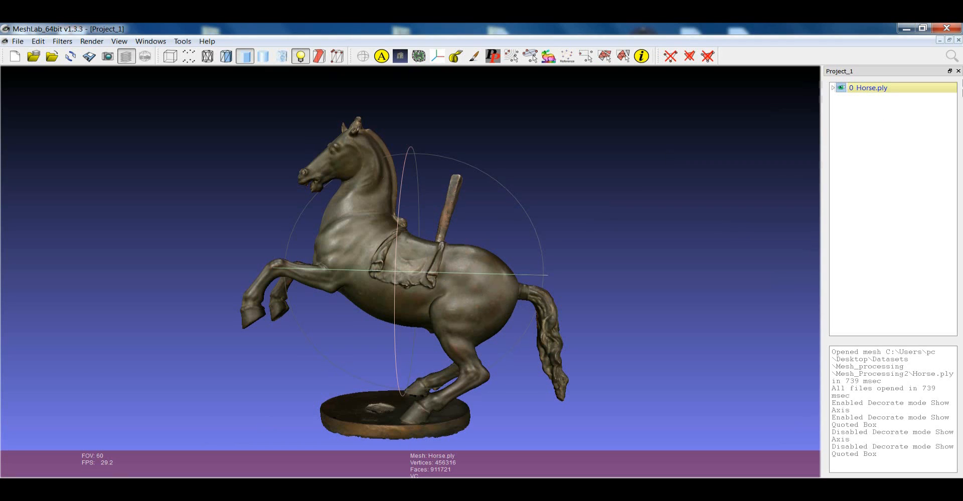
- Search the filter list for 'planar' to surface Compute Planar Section
text(planar)
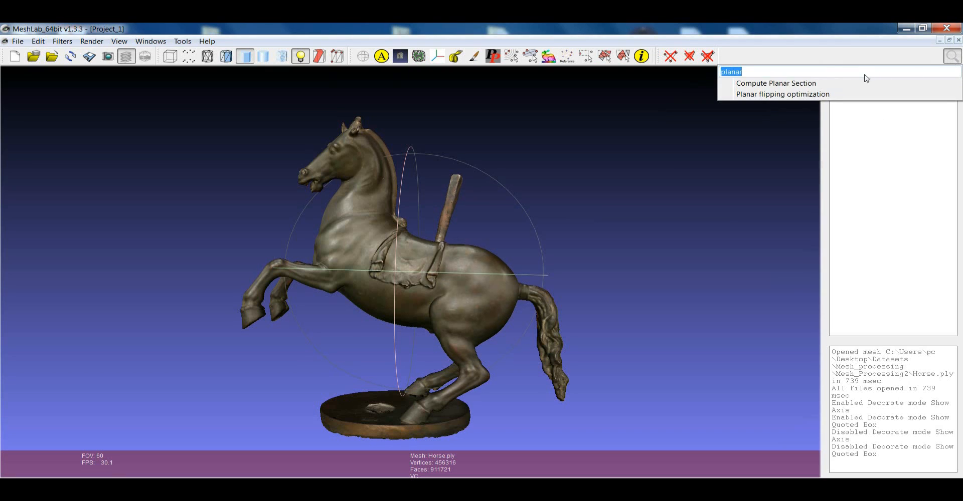
mouse_move(798, 84)
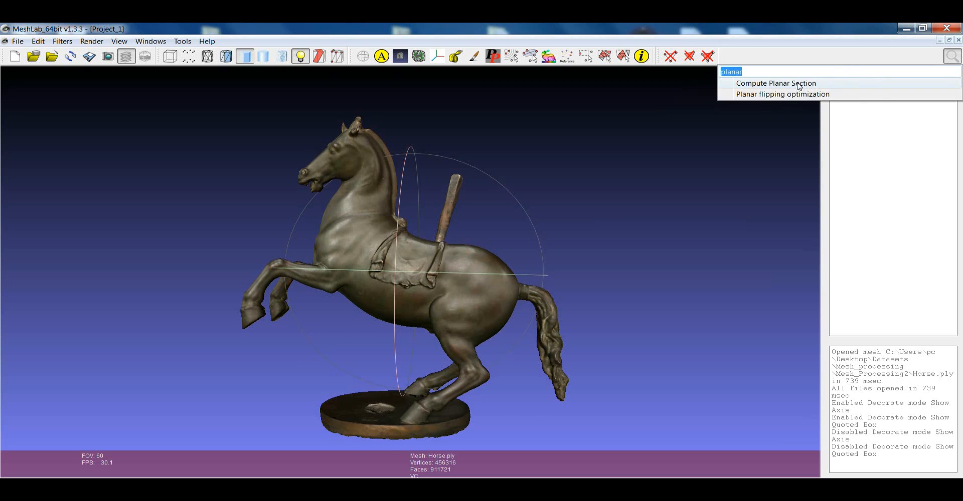
- Start Compute Planar Section on Horse.ply, move its dialog aside and view the horse side-on with axes shown
click(775, 83)
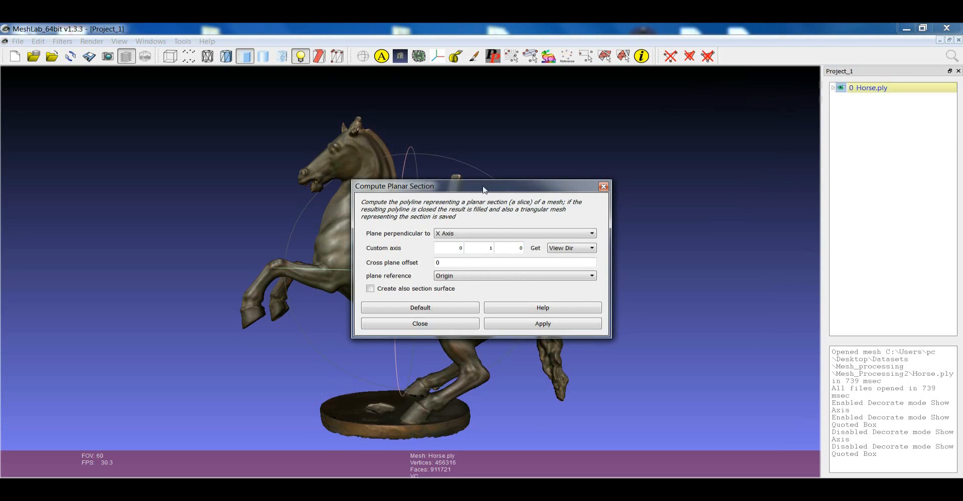
drag(483, 186, 653, 100)
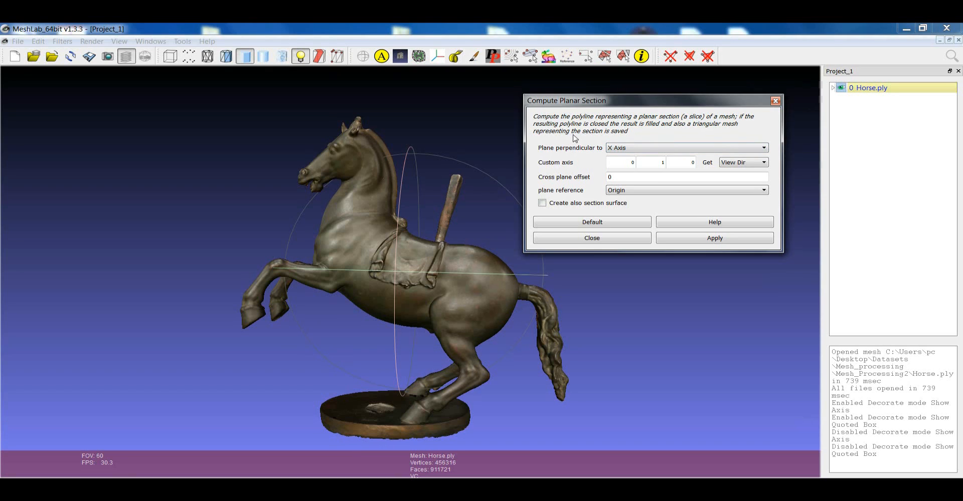
mouse_move(614, 182)
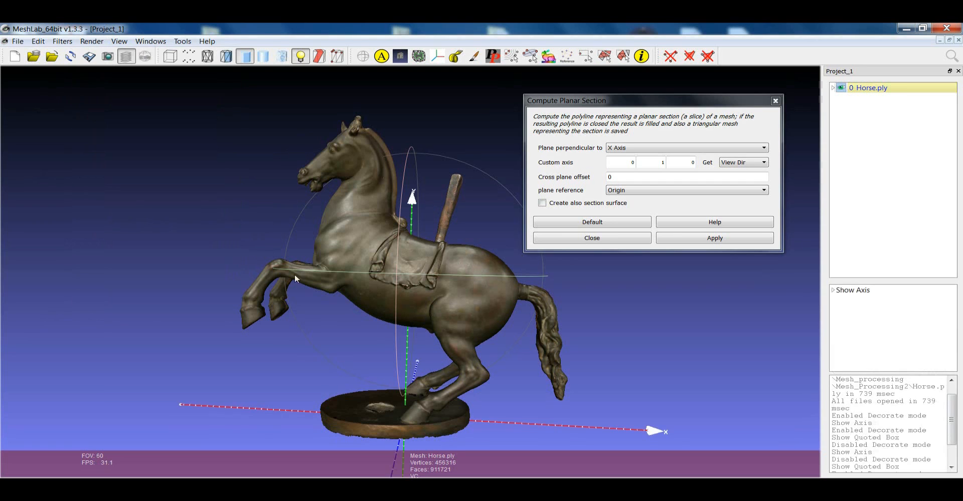
drag(295, 278, 381, 322)
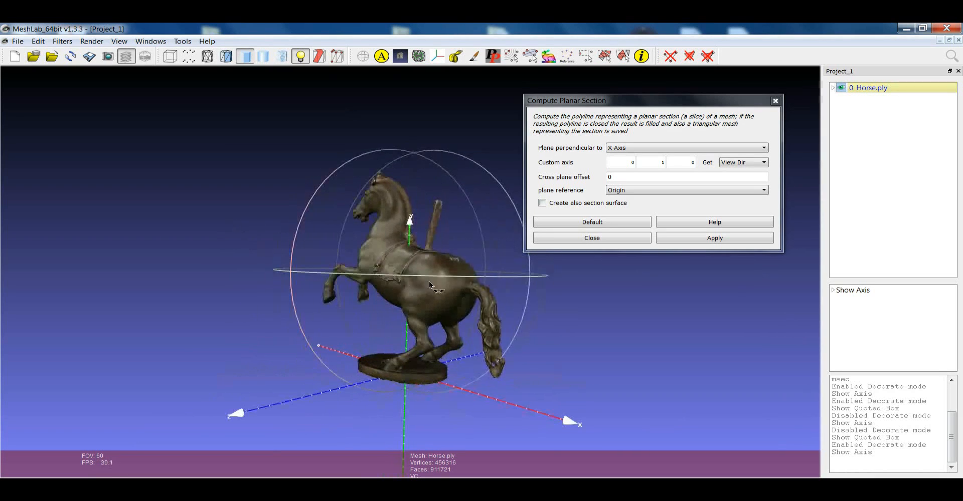
drag(430, 286, 458, 276)
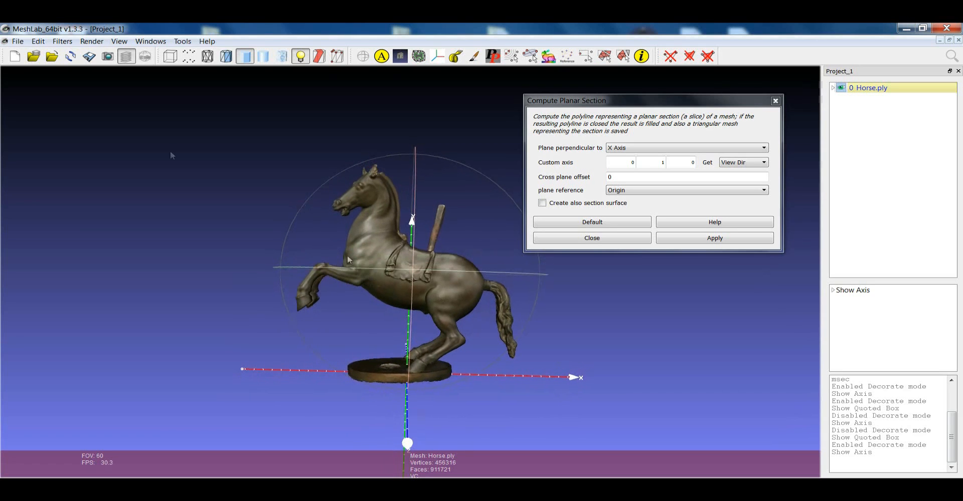
- Enable Show Quoted Box from the Render menu to frame the horse with dimension scales
click(91, 41)
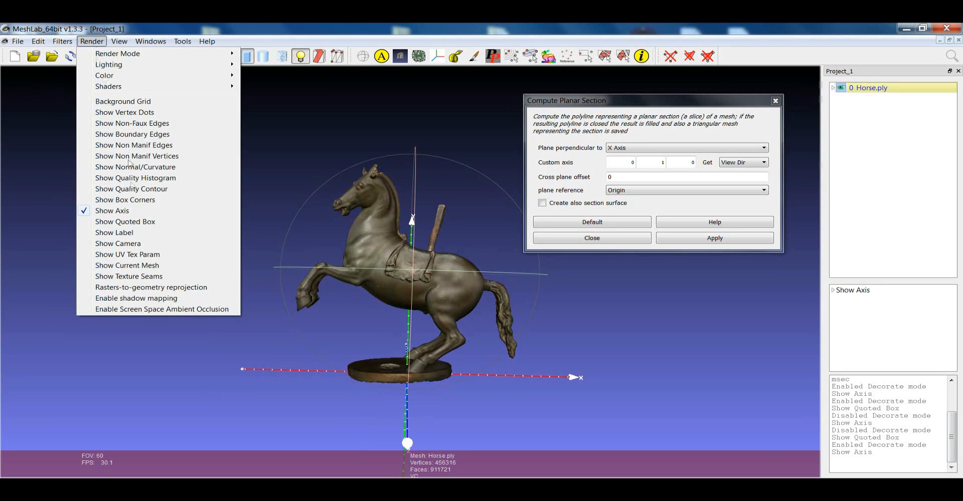
click(126, 222)
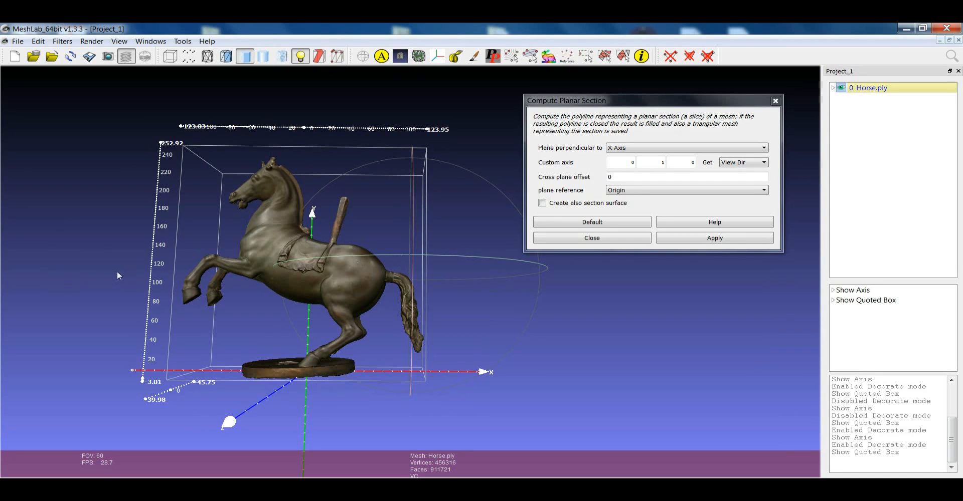
mouse_move(332, 287)
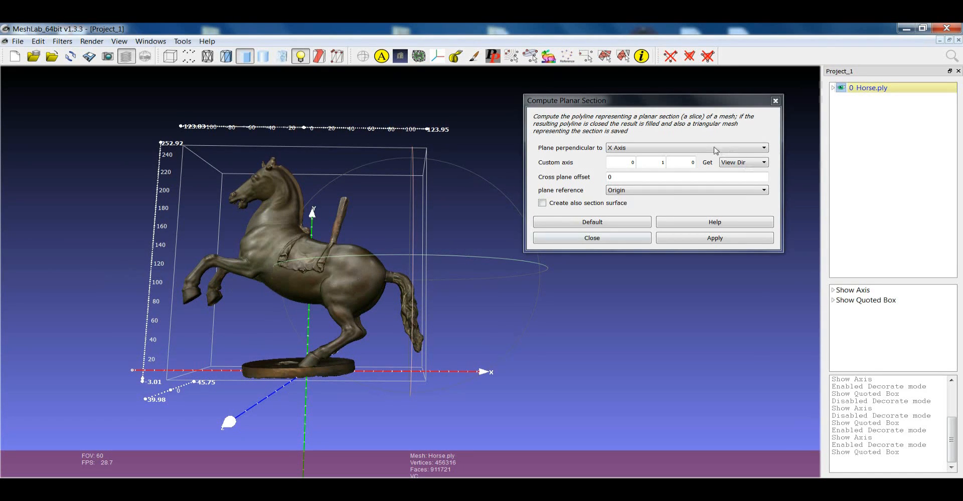
- Compute a Y-axis section at offset 50, creating Horse_sect_Y_50, and hide Horse.ply
click(685, 147)
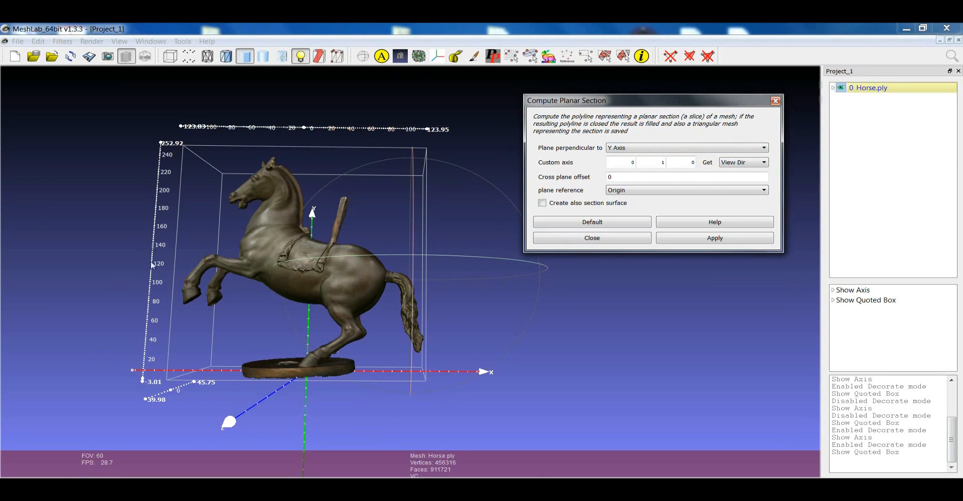
mouse_move(133, 310)
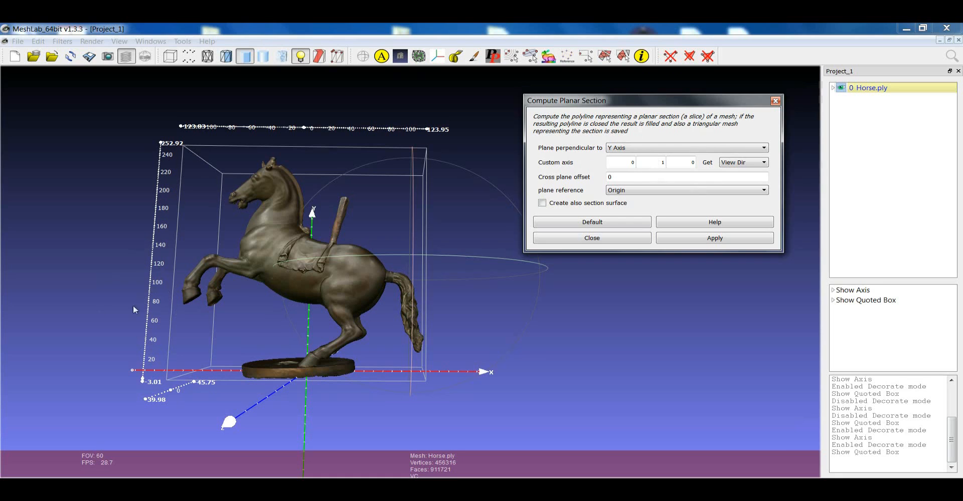
click(685, 176)
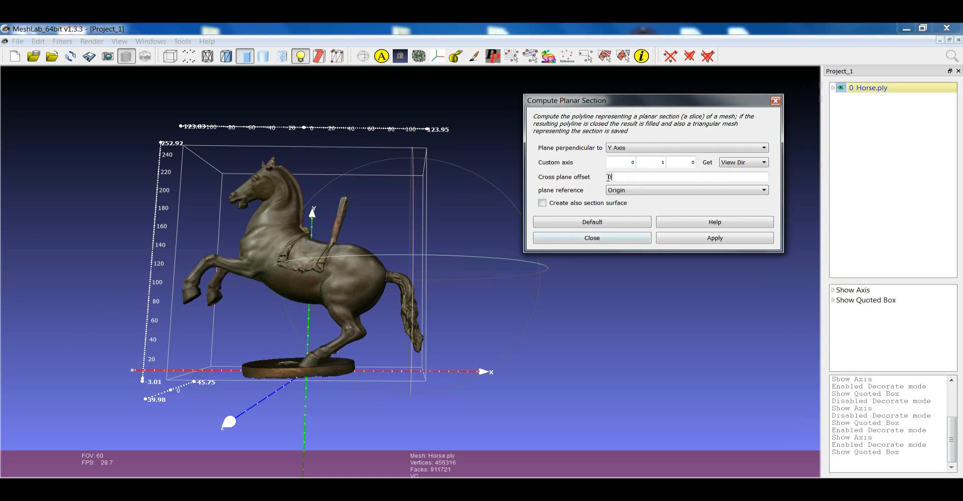
text(50)
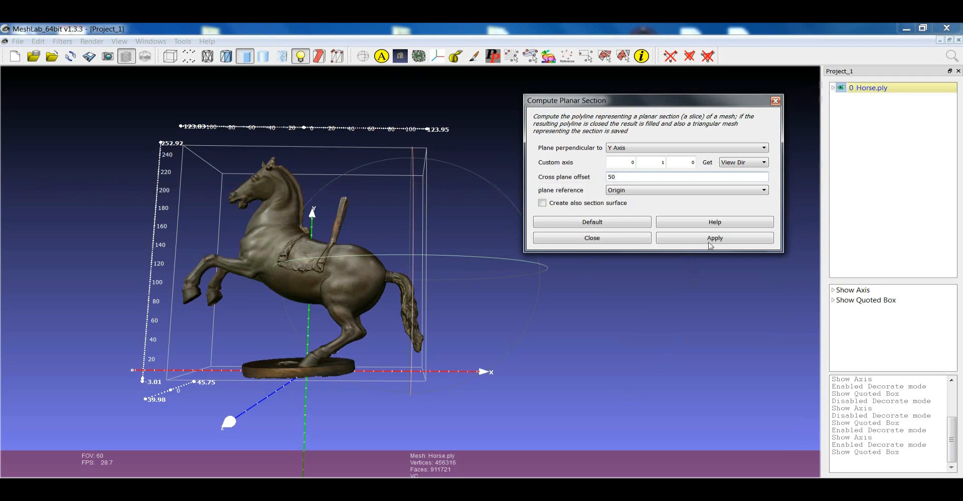
click(714, 238)
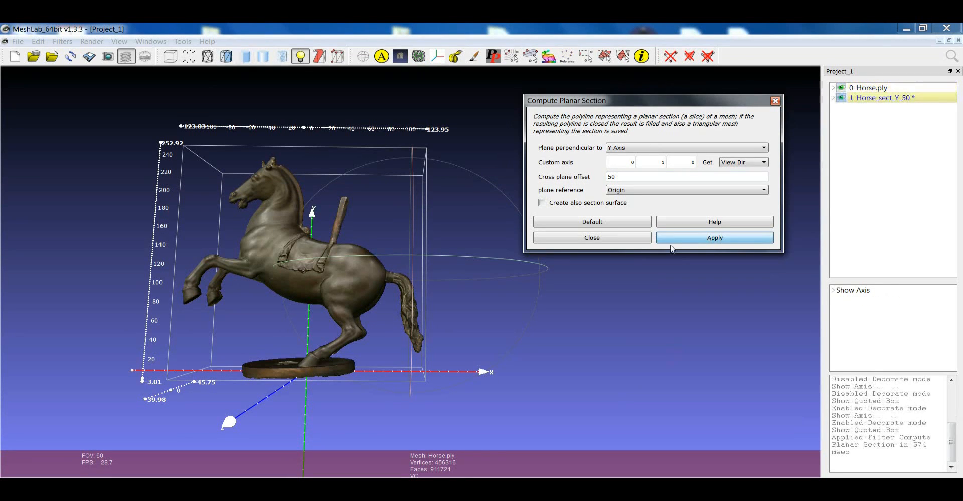
click(713, 238)
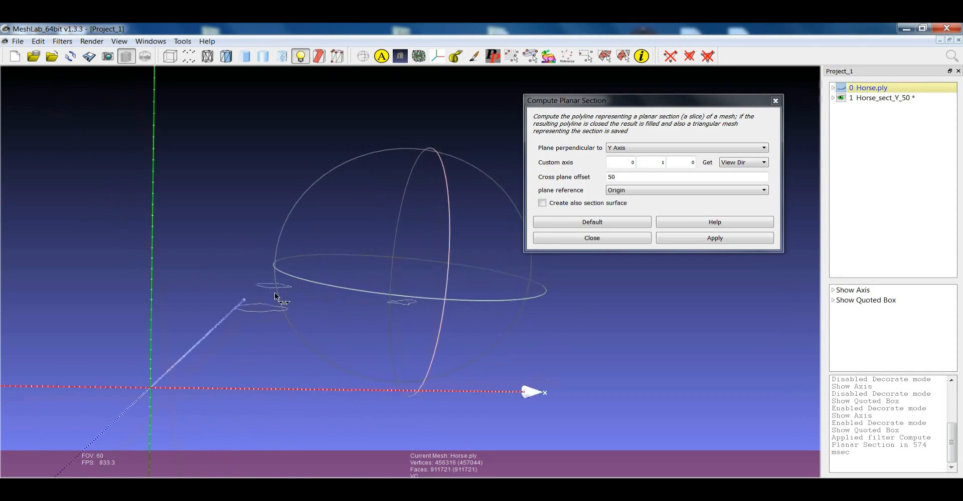
- Show the horse again and compute a second Y-axis section at offset 200 (Horse_sect_Y_200)
click(870, 88)
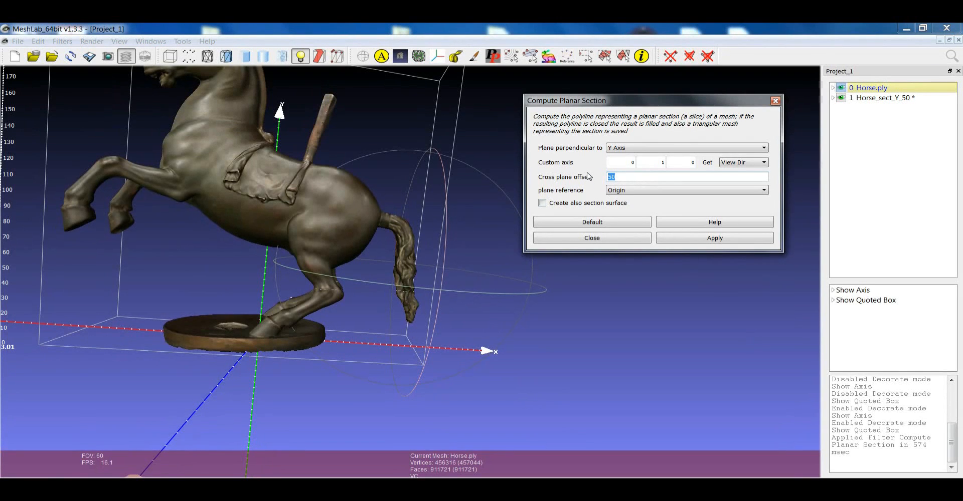
mouse_move(586, 176)
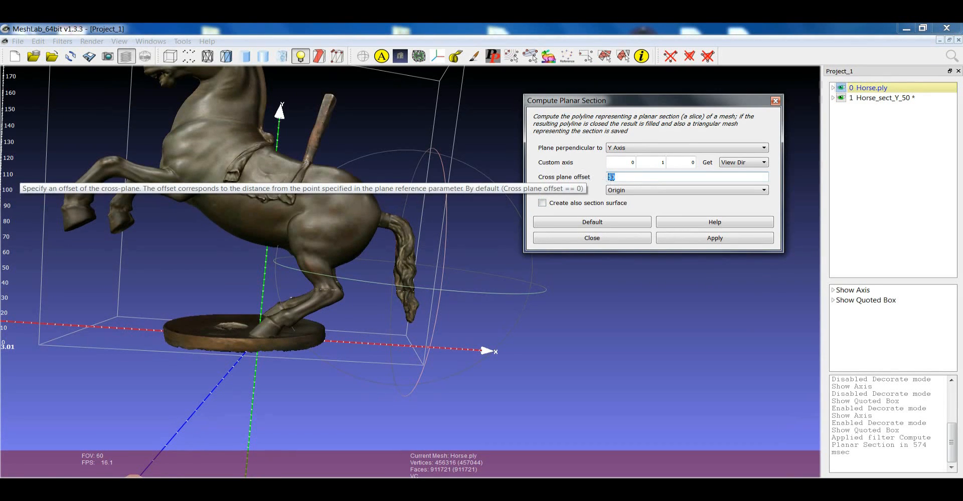
click(714, 238)
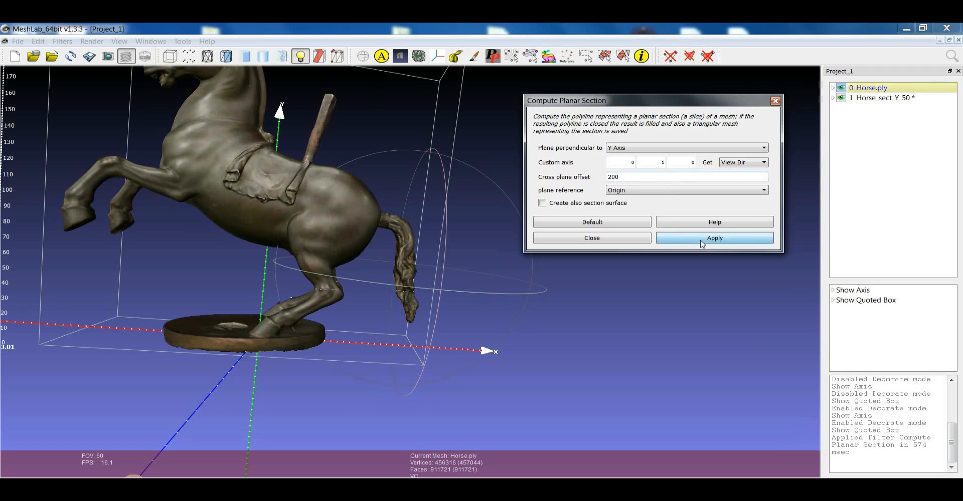
click(714, 238)
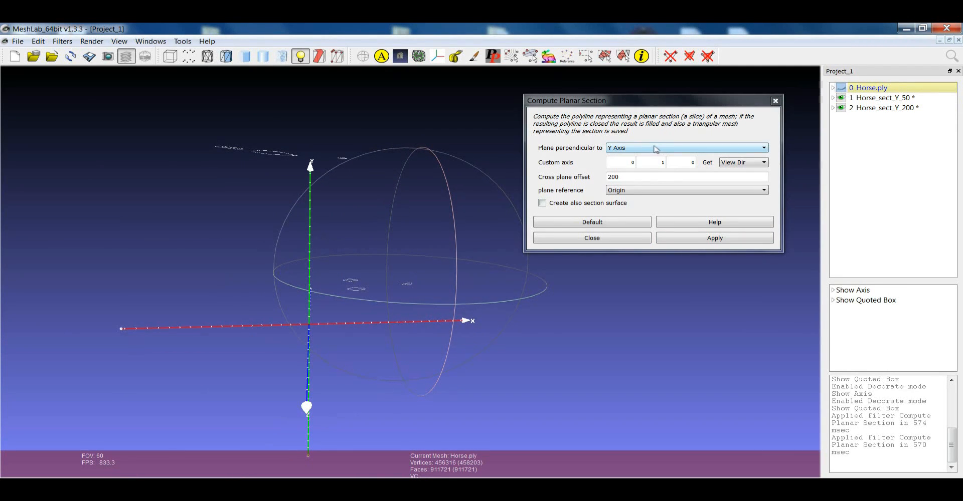
- Switch the section plane to X axis, offset 0, with Create also section surface ticked
click(685, 148)
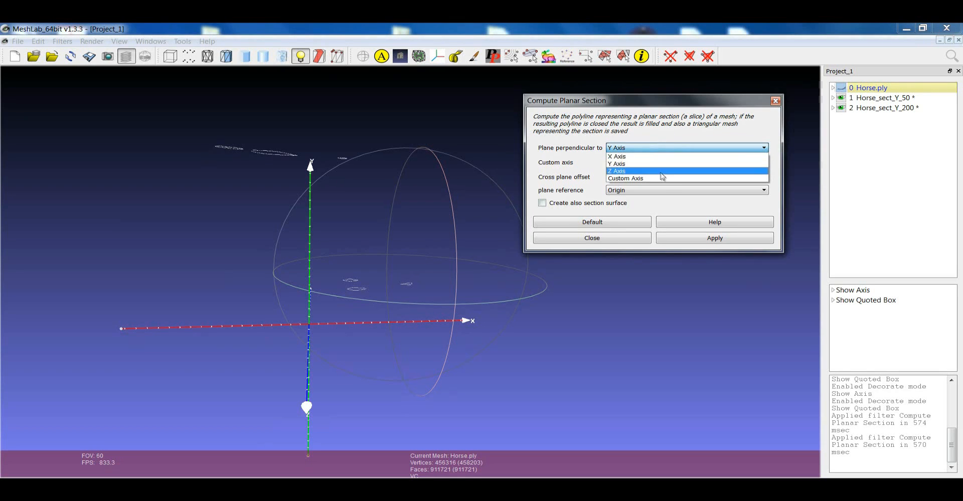
mouse_move(662, 178)
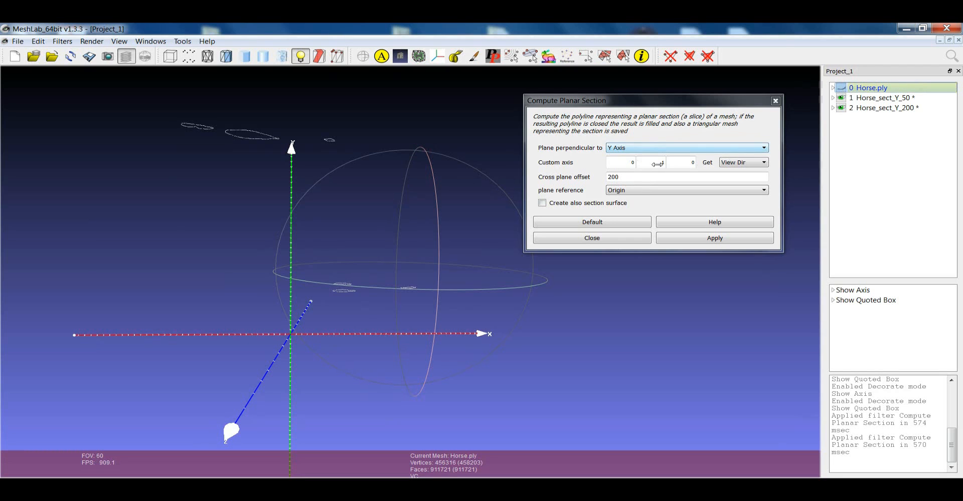
click(686, 147)
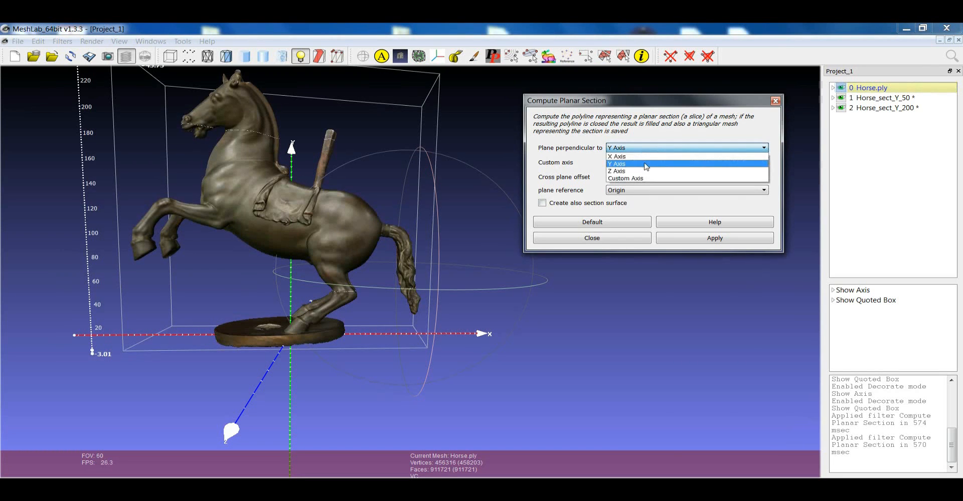
click(616, 156)
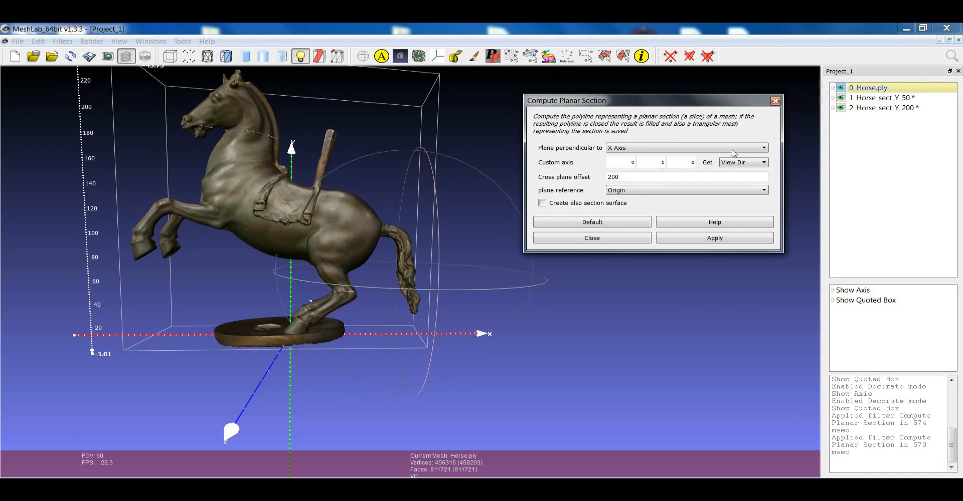
mouse_move(602, 194)
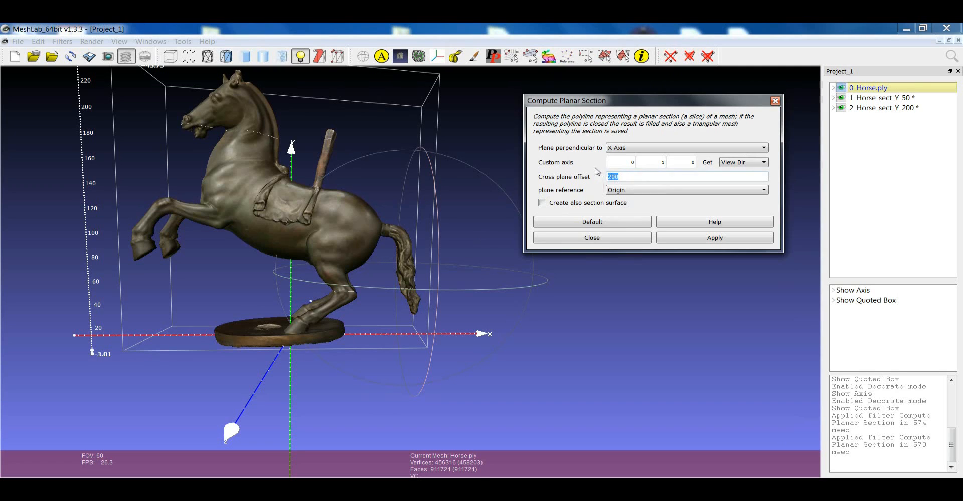
click(542, 204)
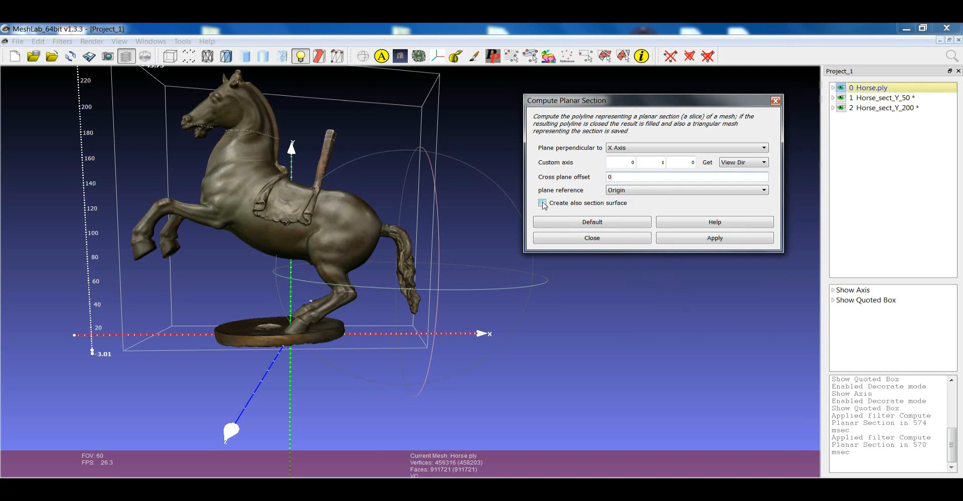
mouse_move(543, 204)
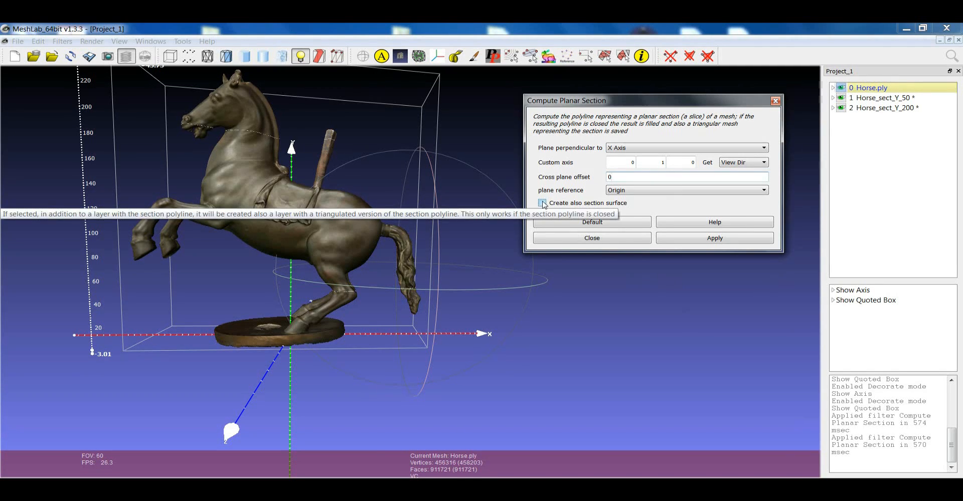
click(543, 203)
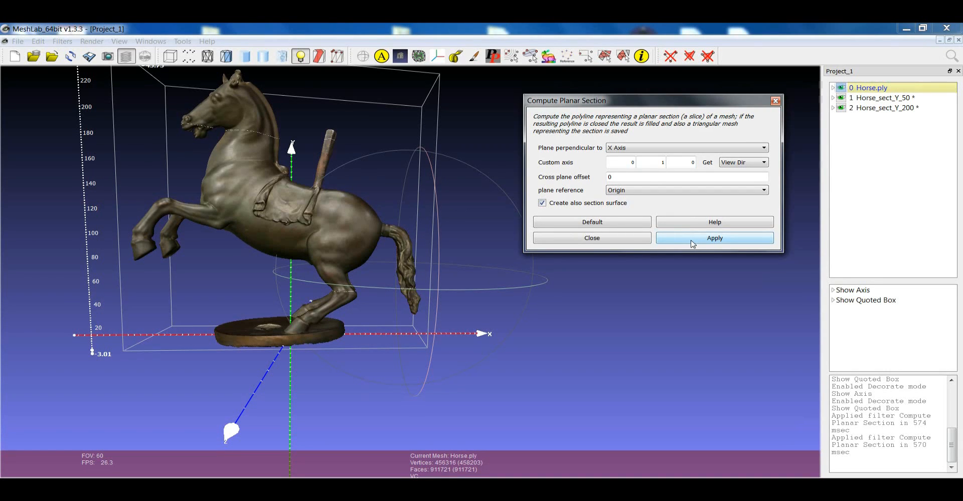
- Compute the X-axis section, producing Horse_sect_X_0 and its mesh layer, and hide the horse and filled surface
click(715, 237)
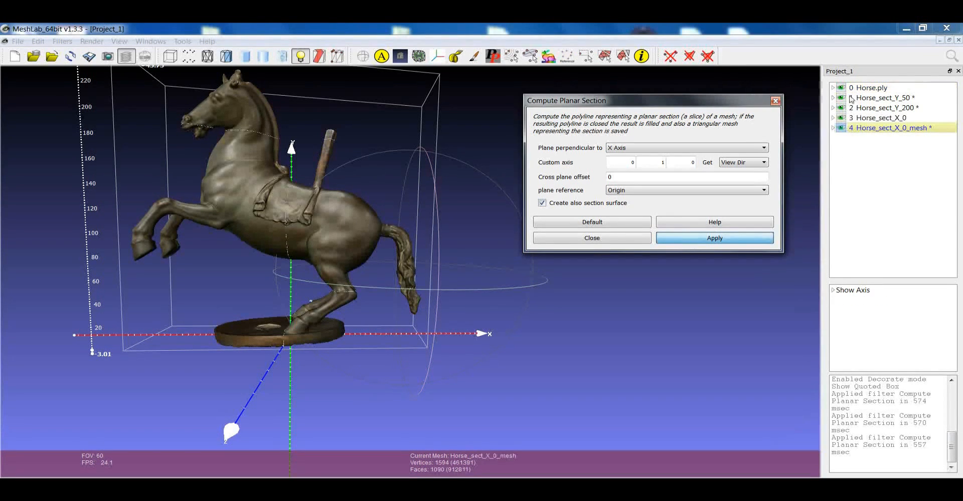
click(888, 107)
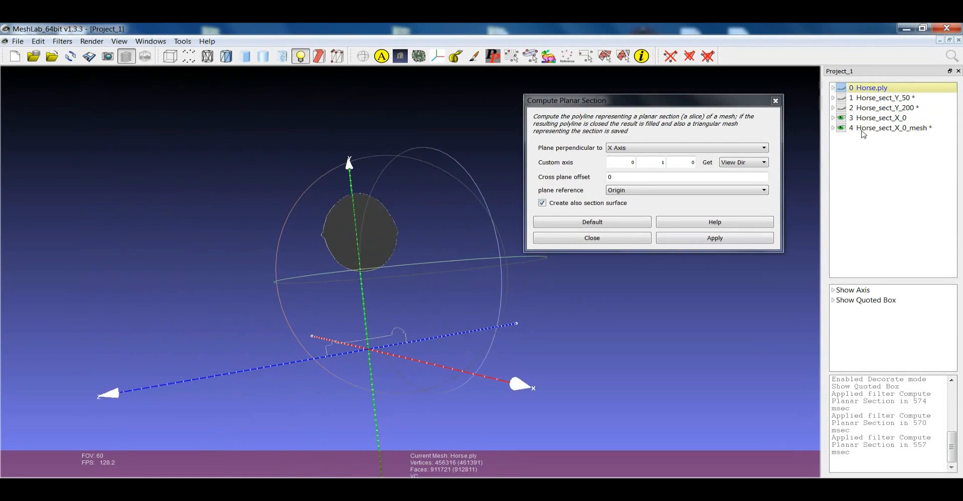
click(894, 127)
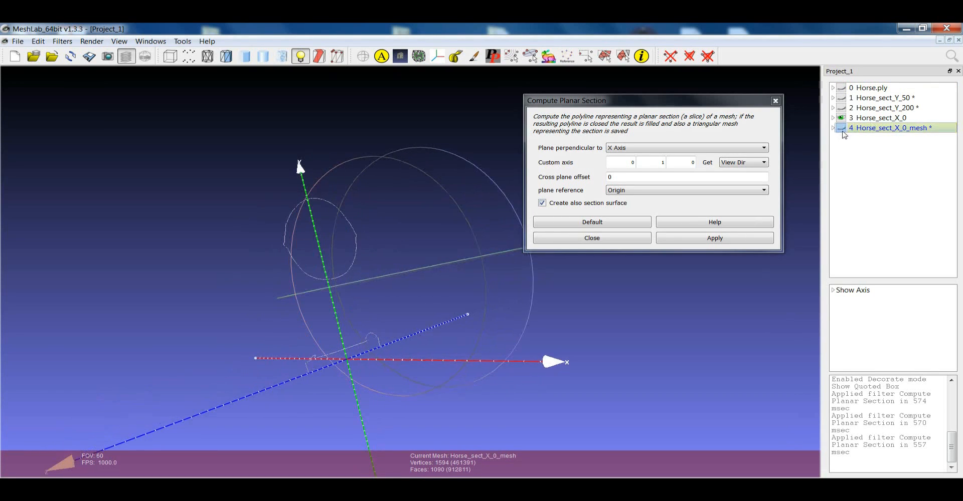
click(879, 117)
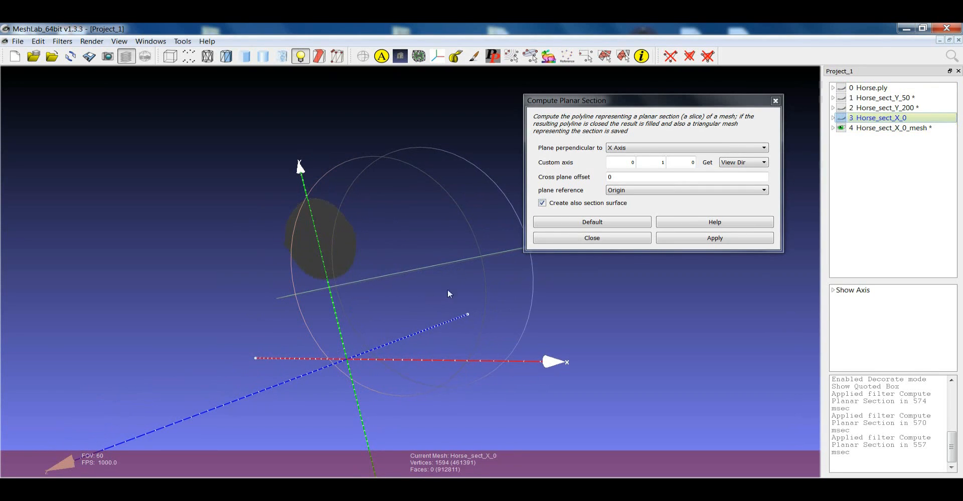
- Orbit around the Horse_sect_X_0 outline and return the view to the horse's side
drag(449, 294, 451, 311)
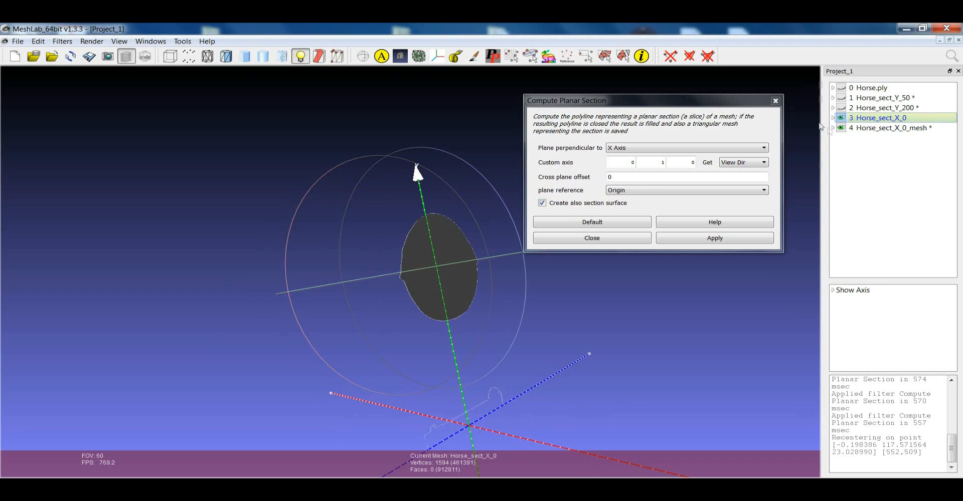
mouse_move(509, 379)
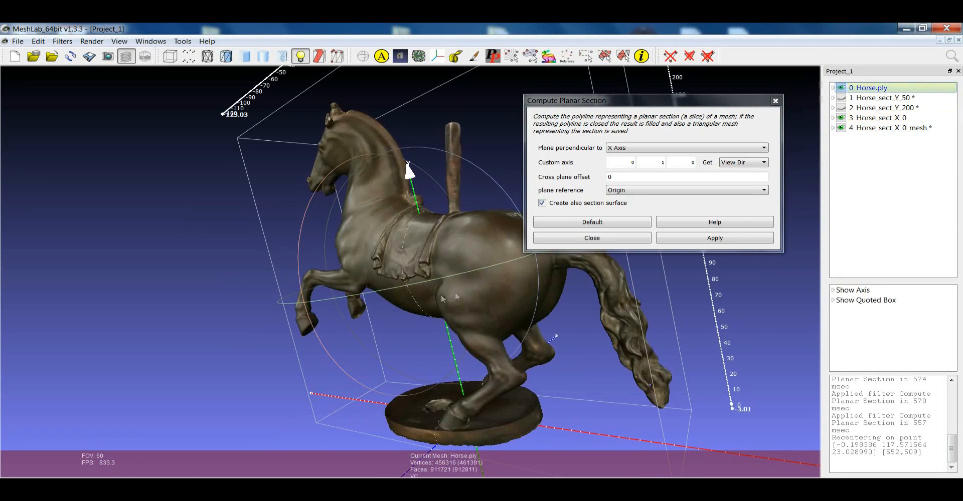
drag(442, 298, 405, 289)
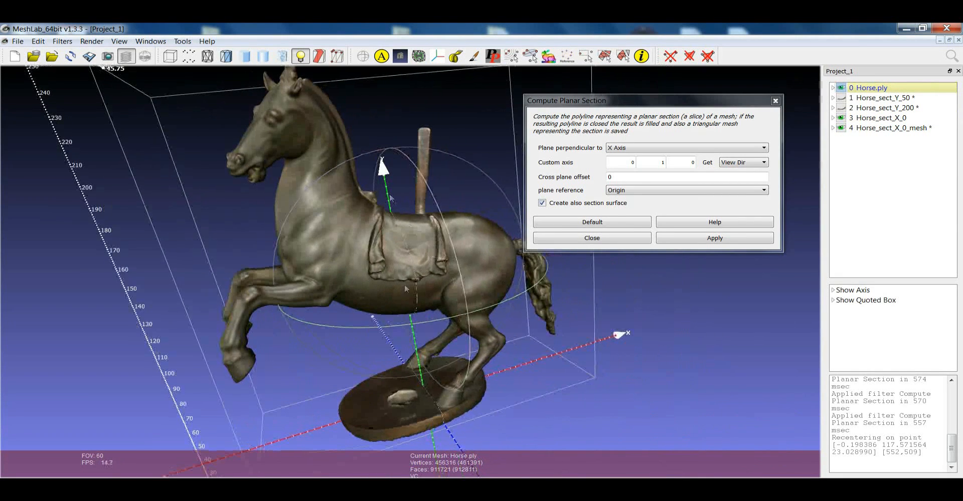
drag(406, 288, 423, 219)
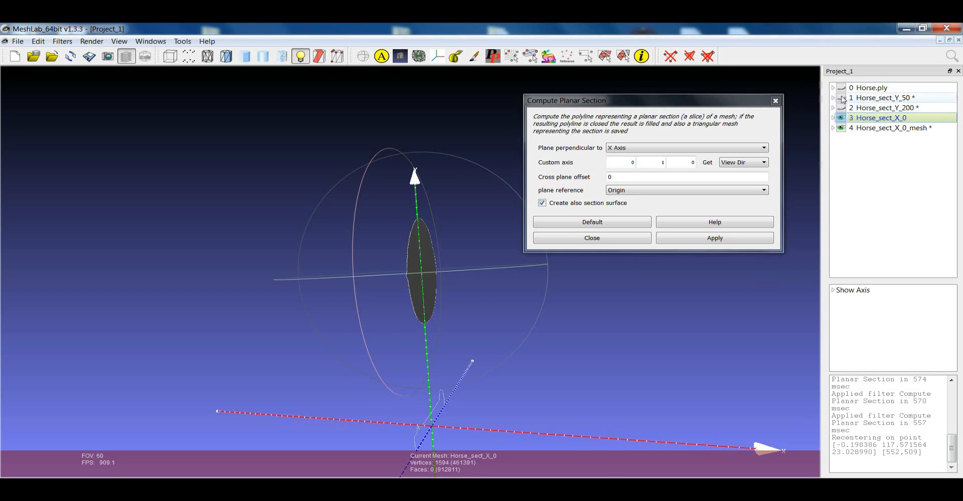
- Make Horse_sect_Y_50 and Horse.ply visible again alongside the other section layers
click(885, 97)
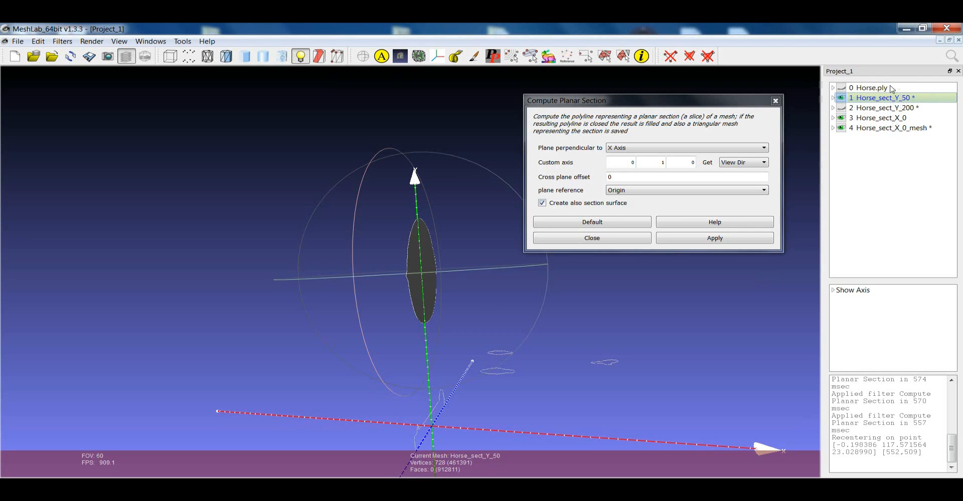
click(887, 108)
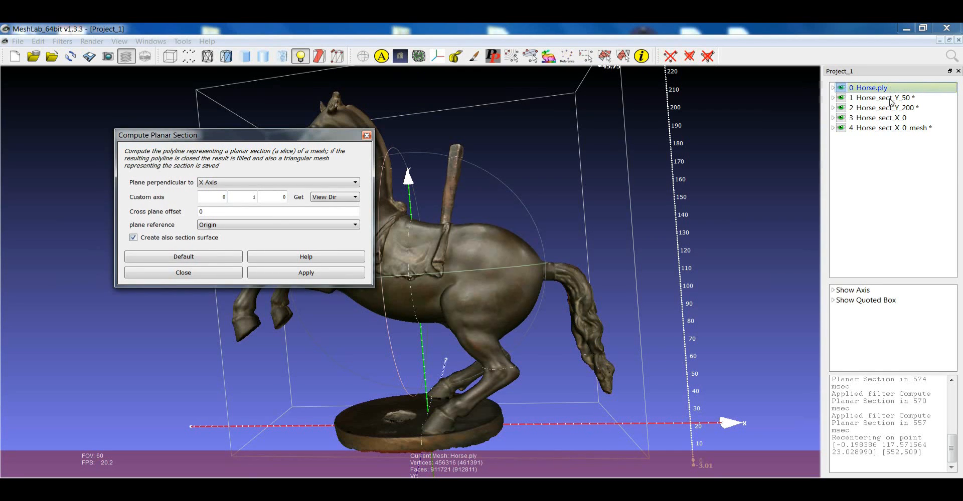
click(883, 97)
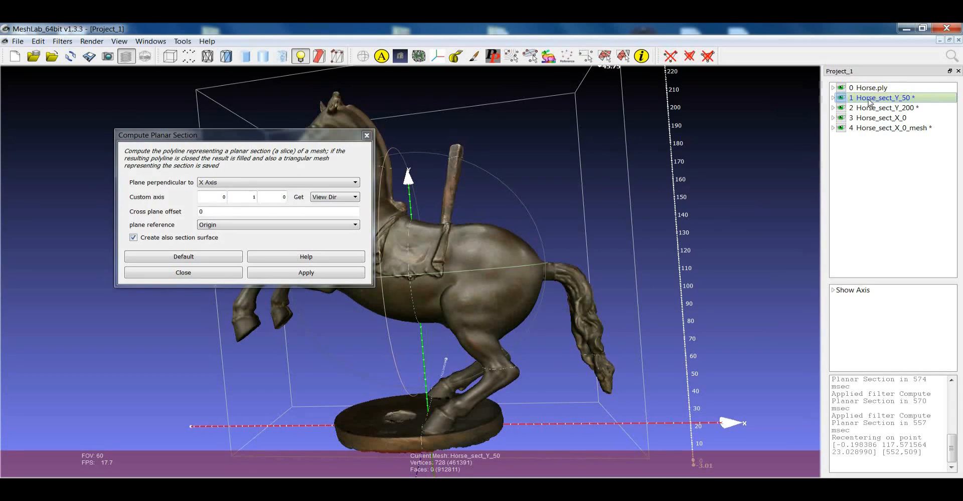
click(872, 87)
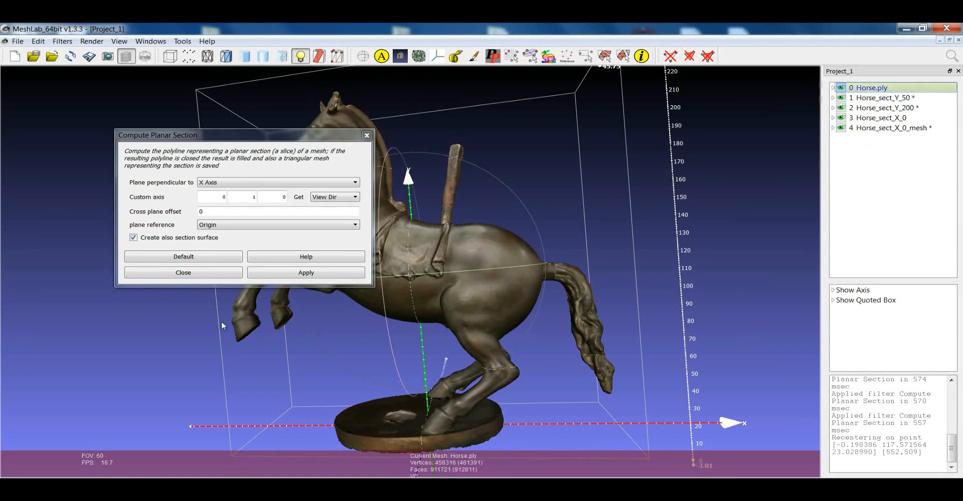